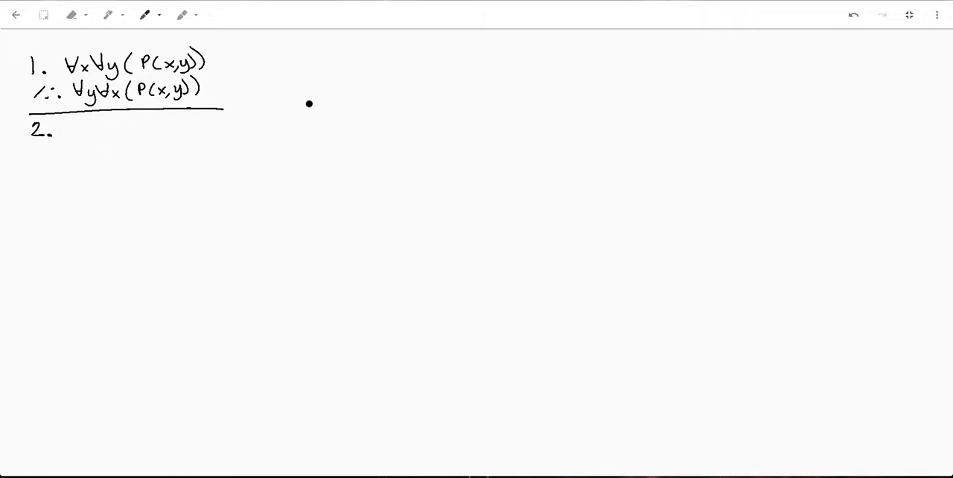
mouse_move(106, 139)
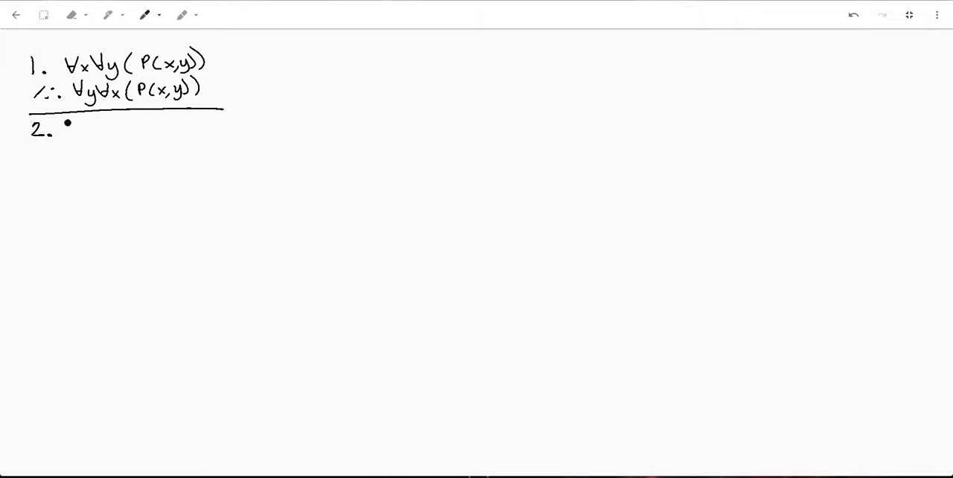
Step: Handwrite ∀y(P(c,y)) as proof line 2
drag(64, 123, 75, 141)
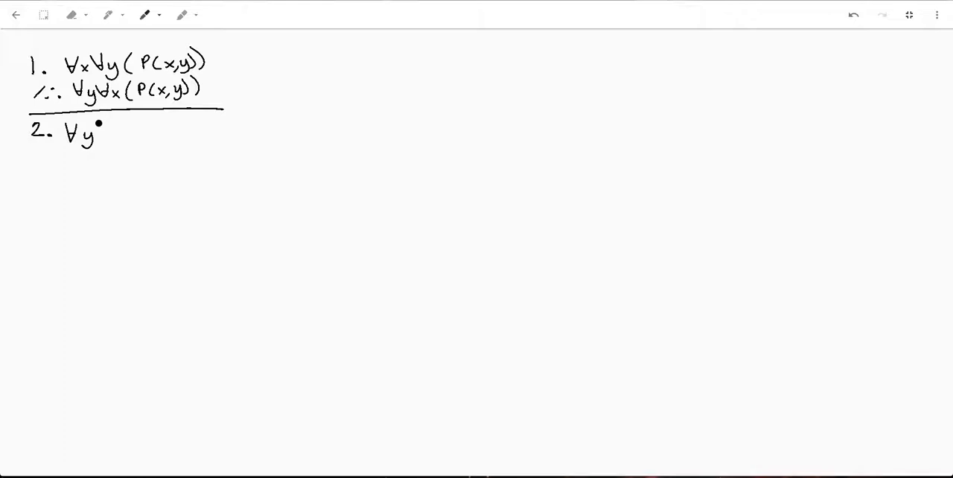
drag(100, 127, 110, 140)
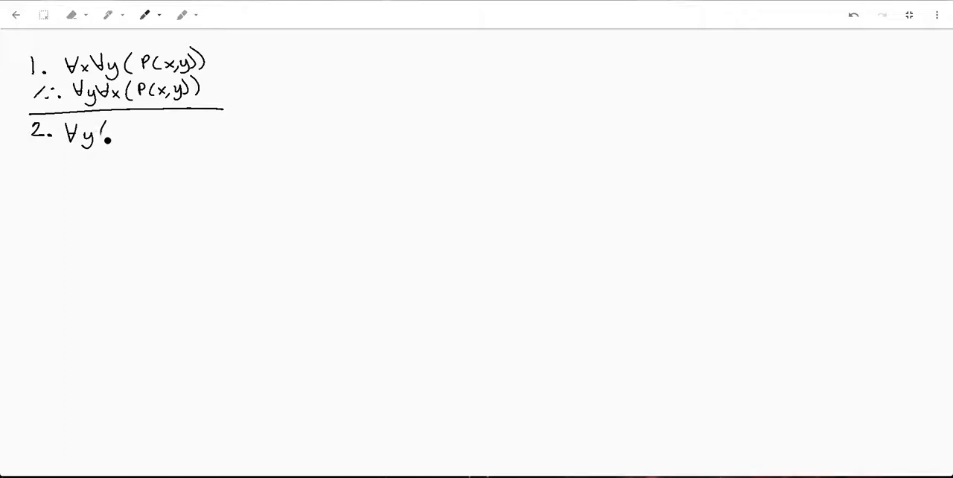
drag(108, 130, 142, 130)
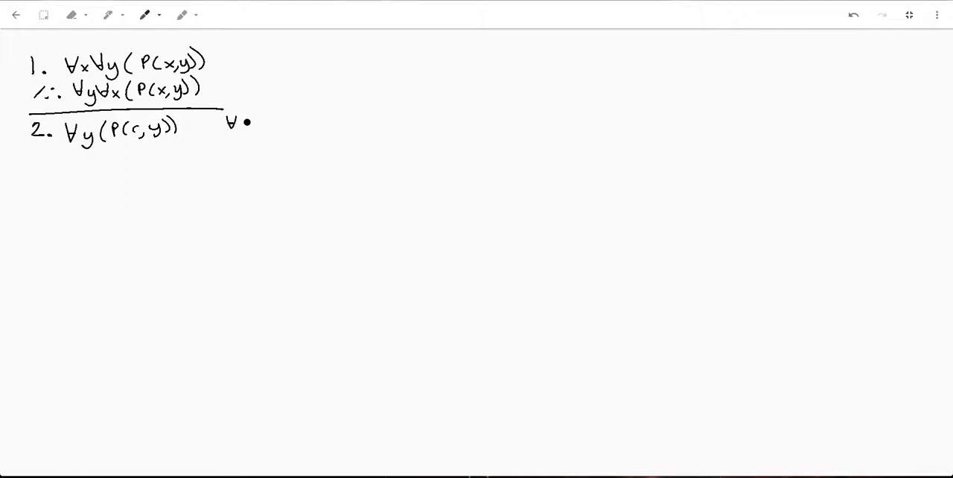
Step: Justify line 2 with ∀E 1 c/x and begin line 3 with P(c,d)
text(E 1 c)
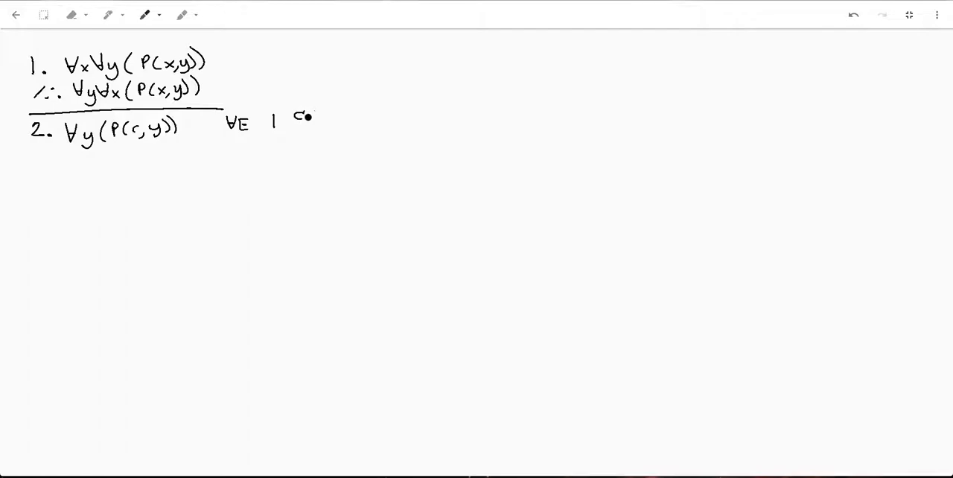
drag(294, 118, 331, 123)
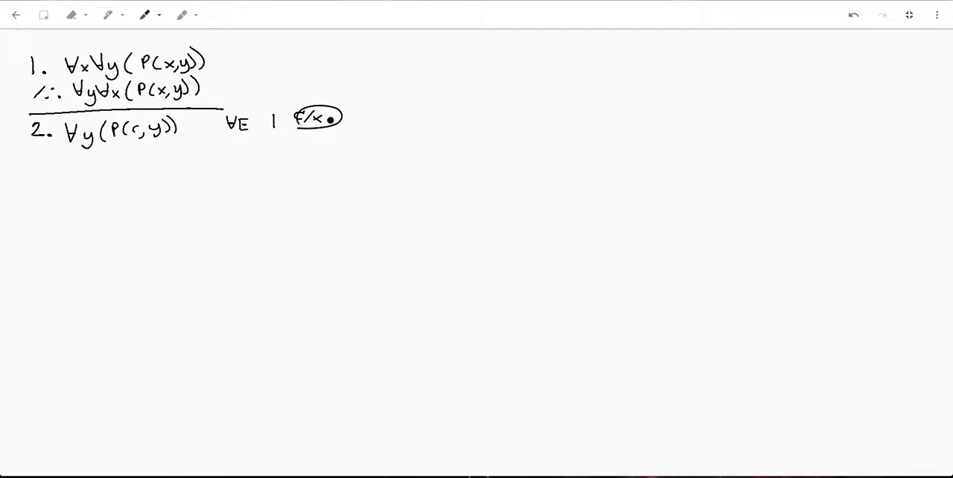
click(853, 14)
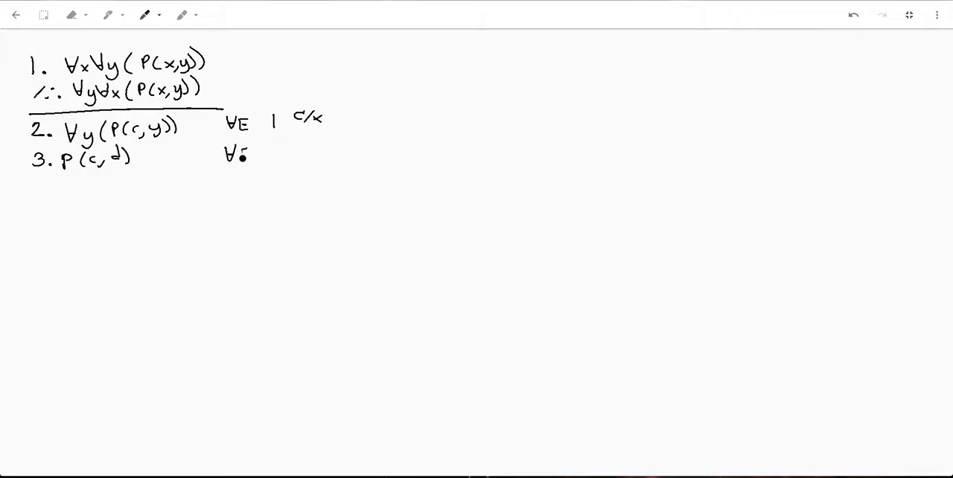
Step: Justify line 3 as ∀E 2 d/y, then write line 4 ∀x(P(x,d)) by ∀I 3 x/c
text(∀E 2 d/y)
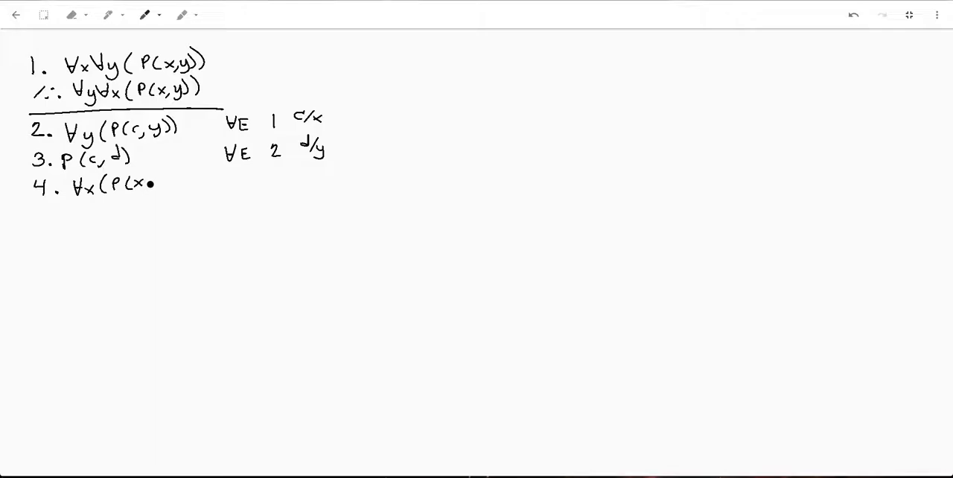
text(,d)) ∀)
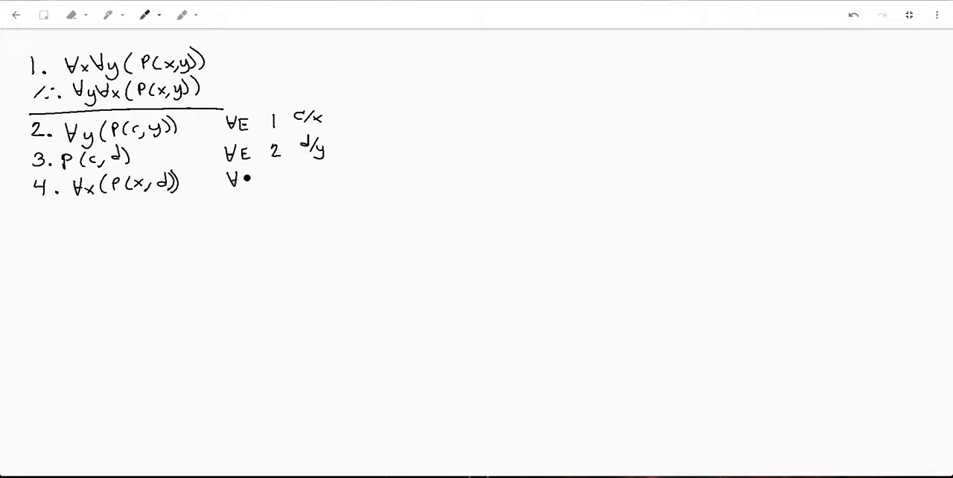
text(I)
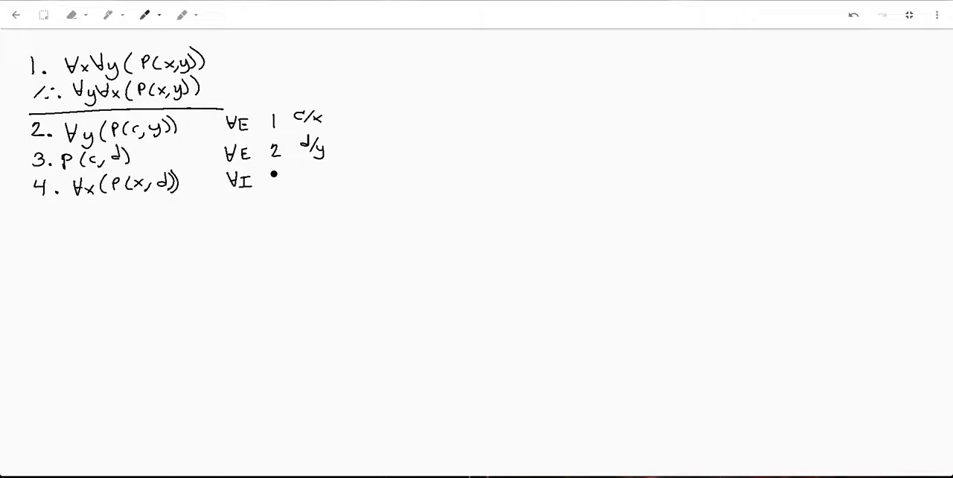
text(3)
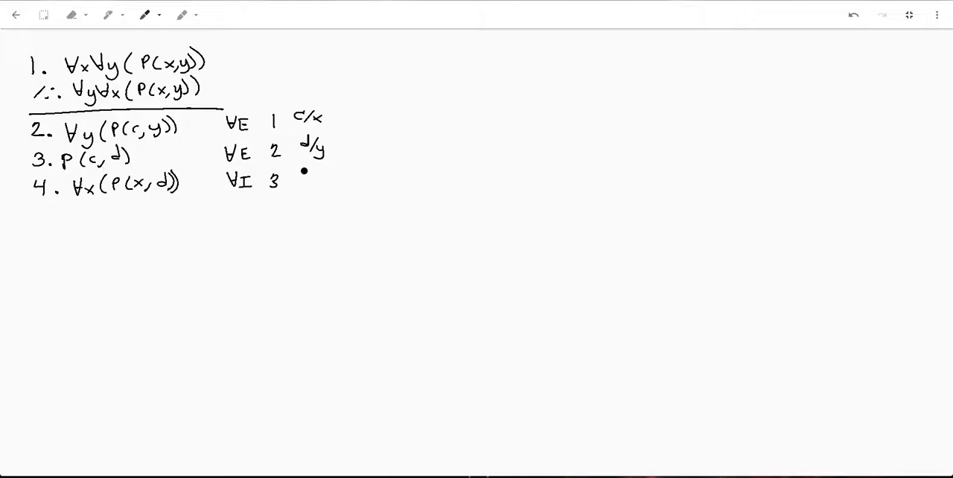
text(x/c)
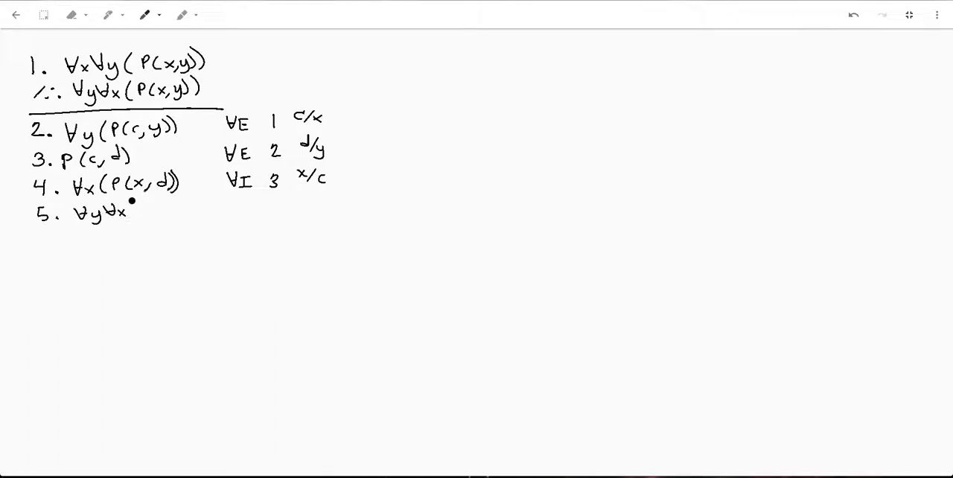
Step: Write (P(x,y)) on line 5 with justification ∀I 4 y/d, then draw the end-of-proof box
text((P)
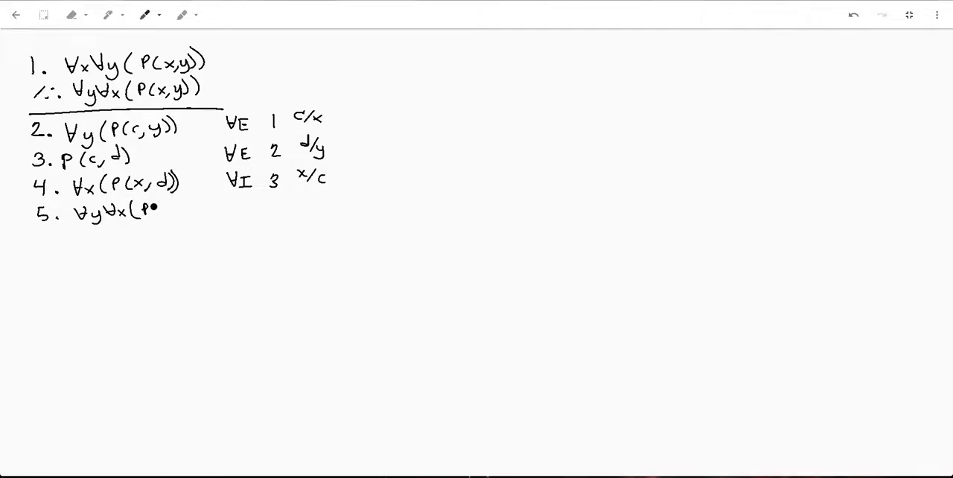
drag(138, 211, 186, 210)
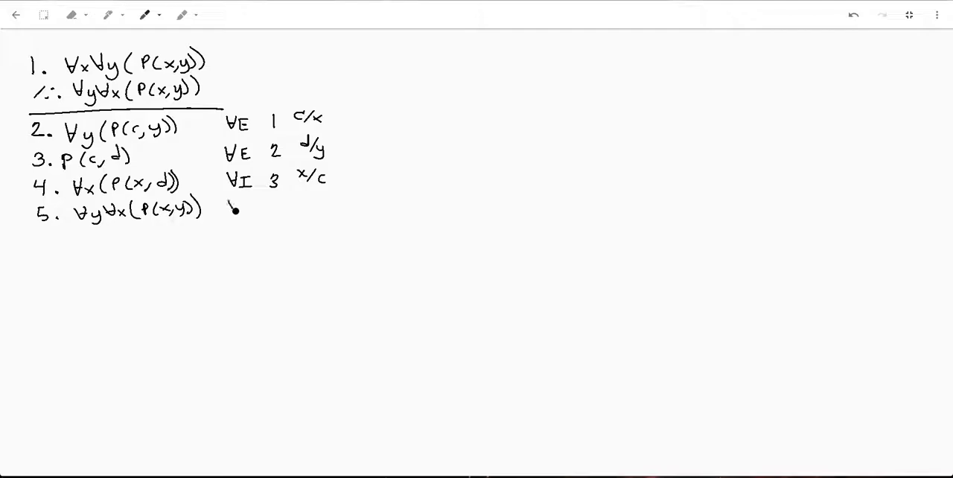
drag(234, 212, 276, 206)
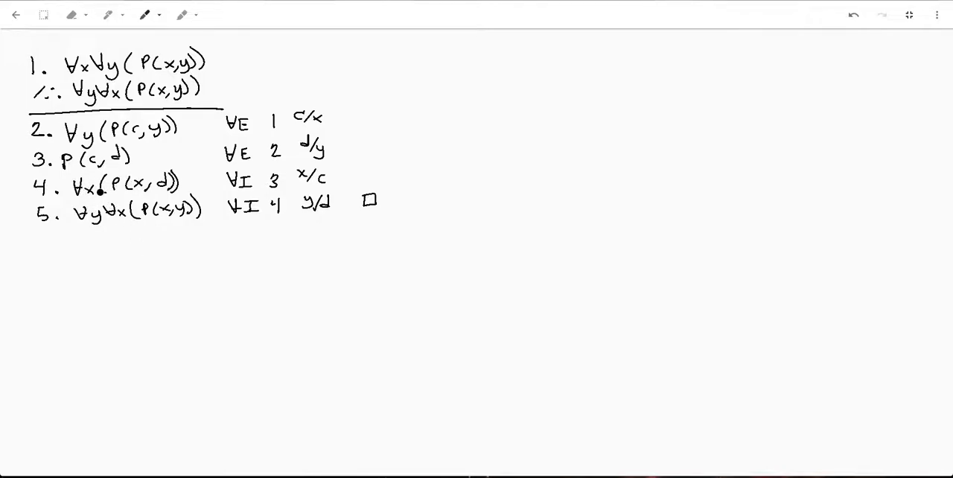
click(104, 246)
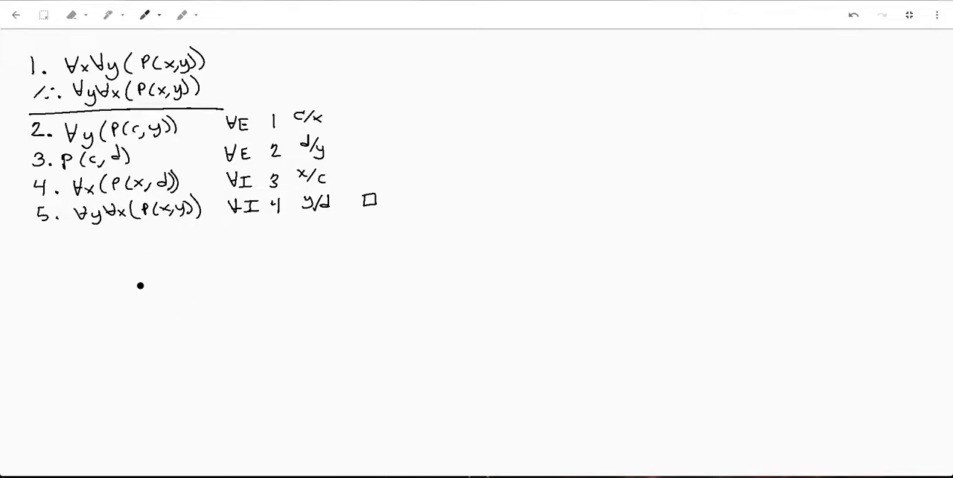
Step: Below the proof, handwrite ∀x∀y(P(x,y)) ≡ ∀y∀x(P as the equivalence's start
text(∀x∀y(P)
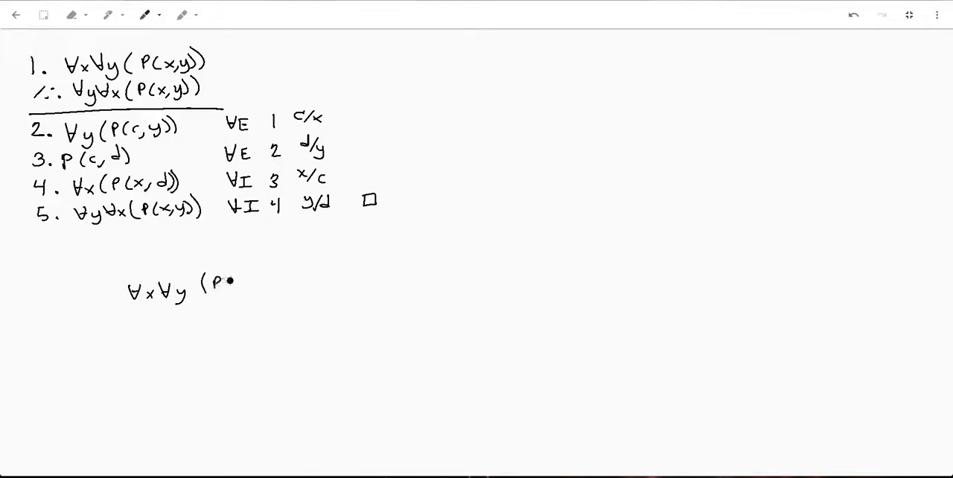
text(x,y)) ≡)
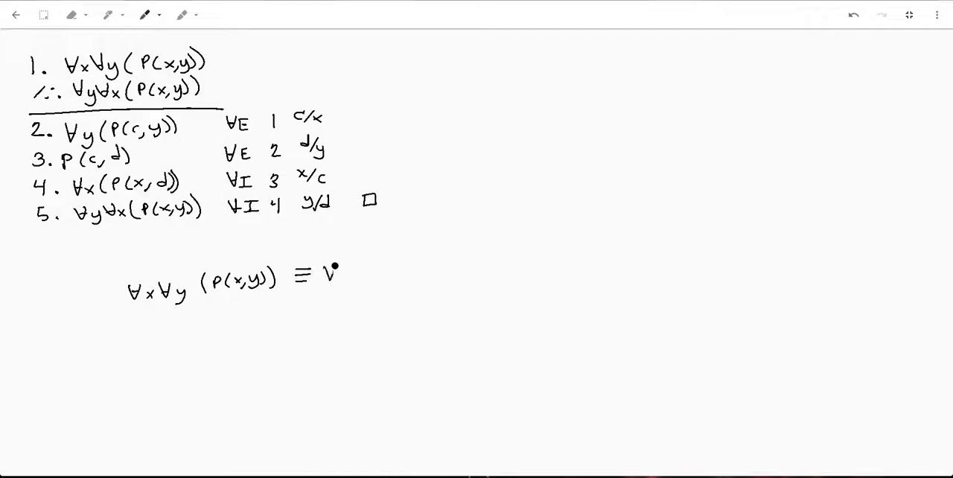
text(∀y)
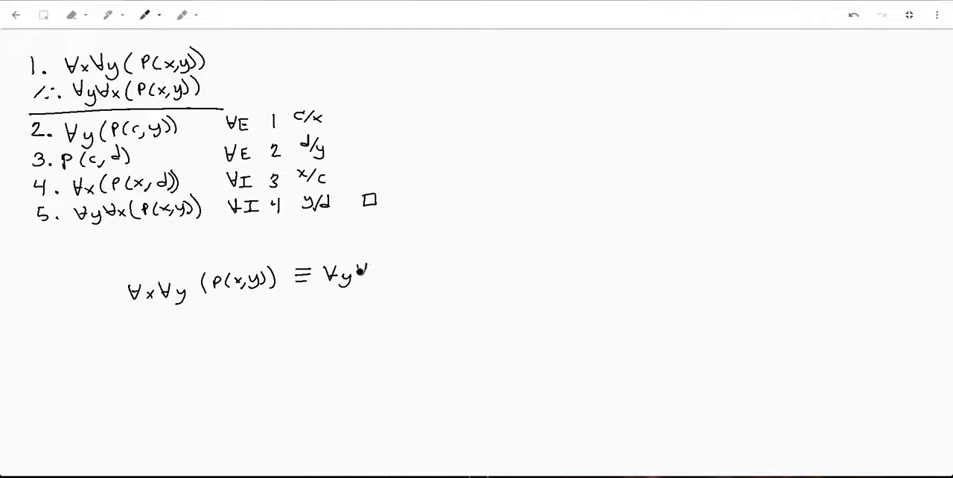
text(∀x ( P)
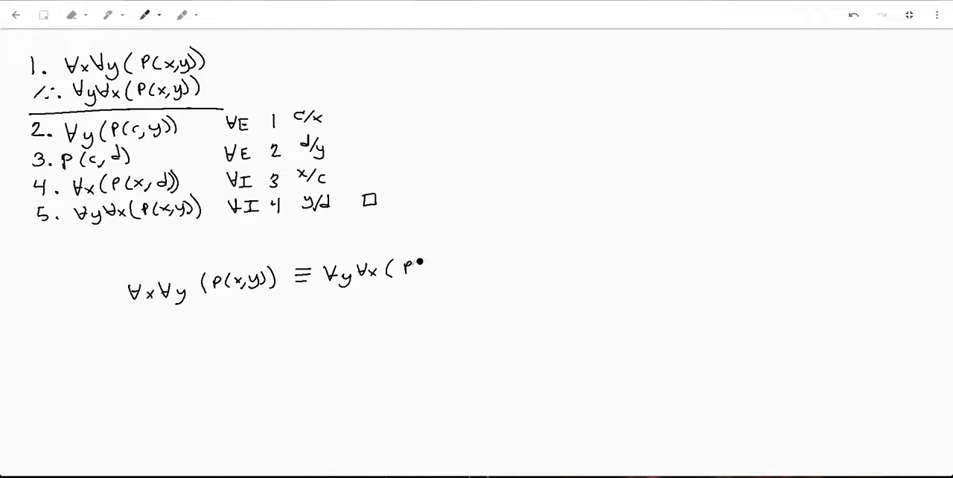